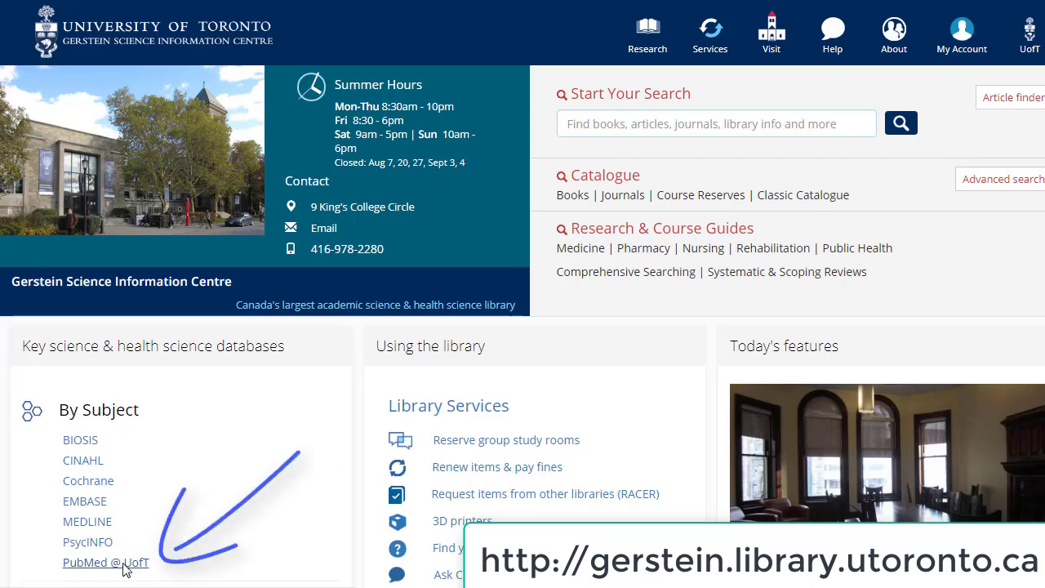
# Open PubMed through the 'PubMed @ UofT' link on the Gerstein library homepage
pyautogui.click(105, 561)
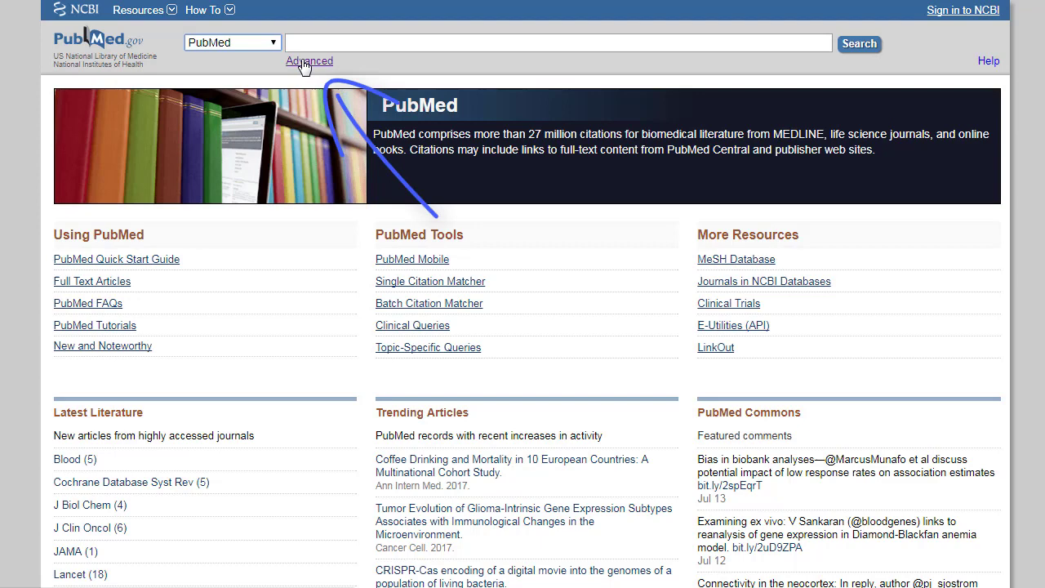
# Go from the PubMed home page to the Advanced Search Builder
pyautogui.click(308, 60)
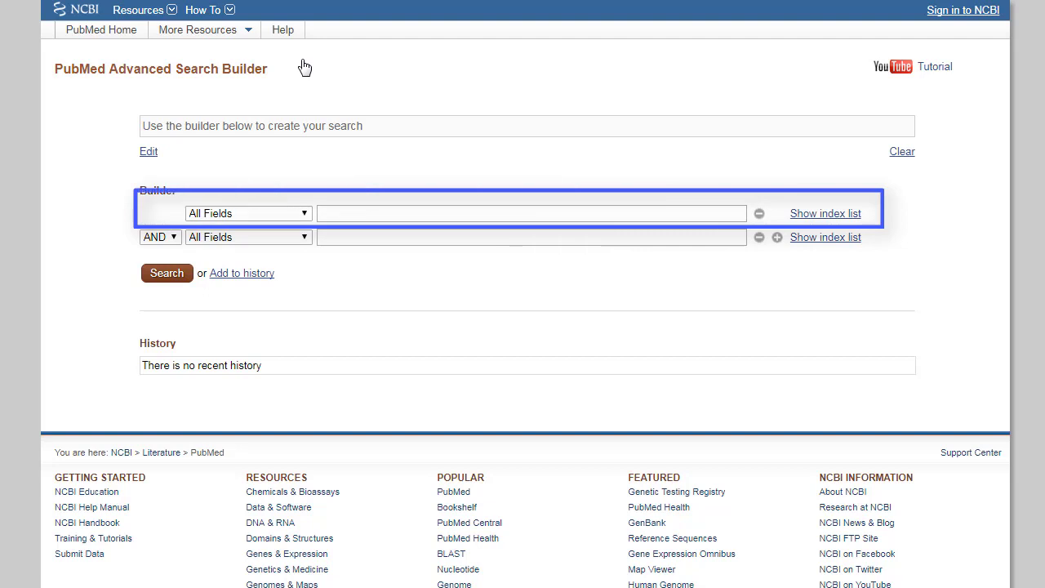
# Place the cursor in the first All Fields search box of the Builder
pyautogui.click(531, 214)
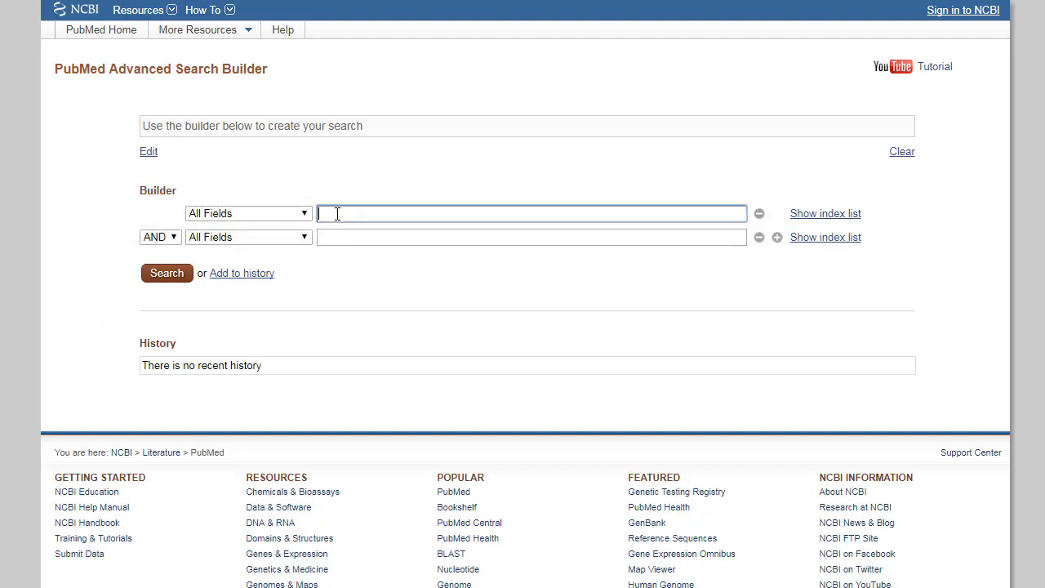